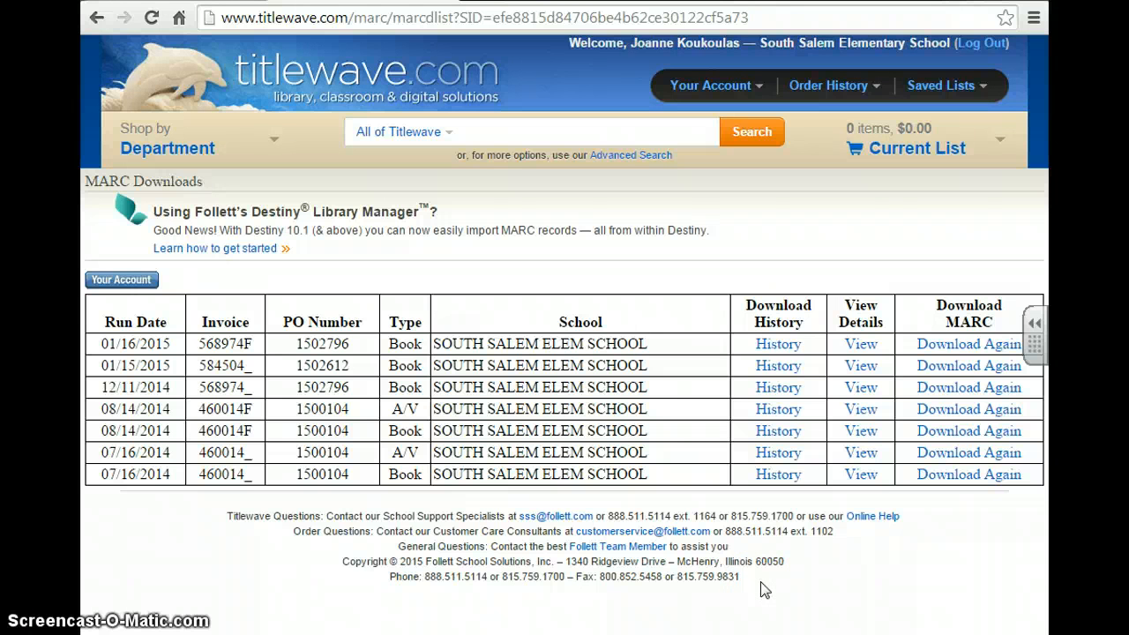
mouse_move(764, 229)
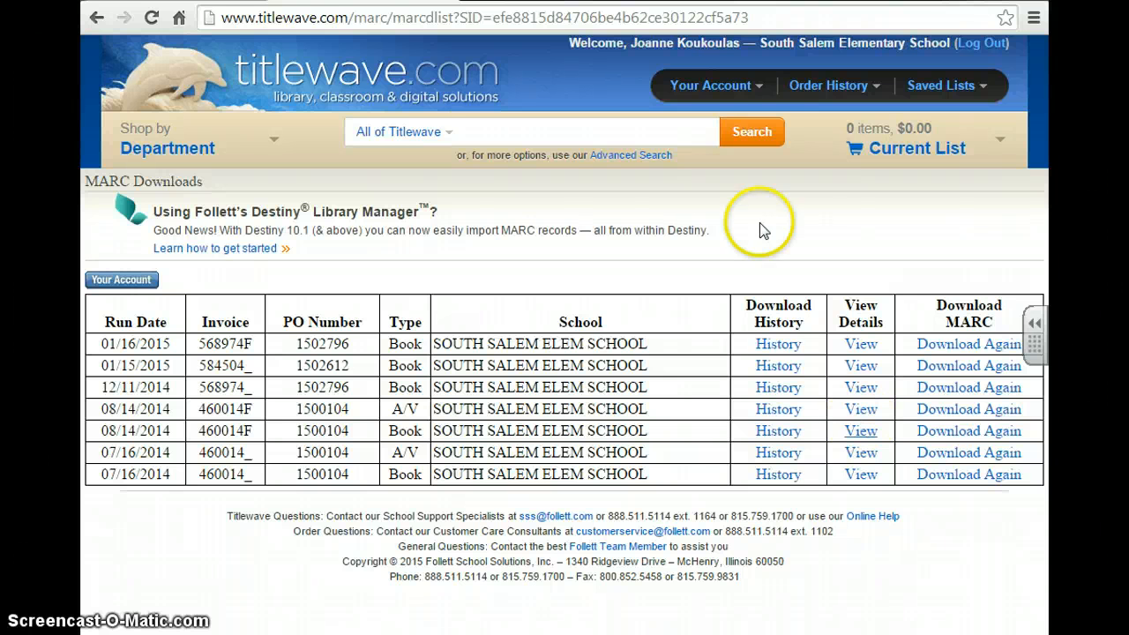
mouse_move(968, 344)
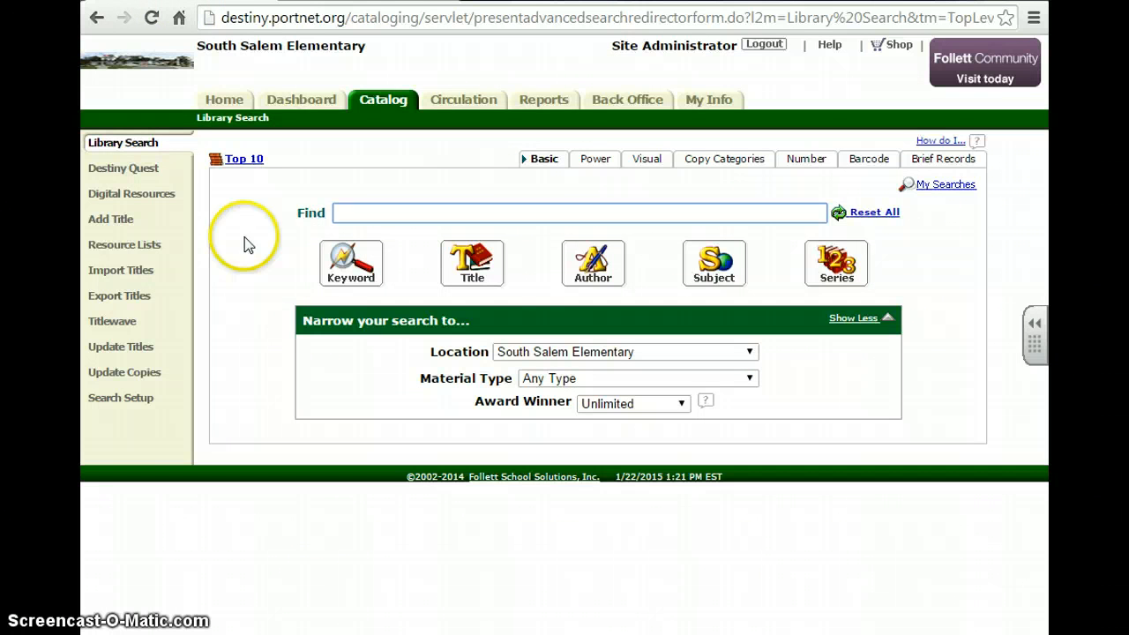
Go from Home through Catalog to the Import Titles page in the left sidebar
click(224, 99)
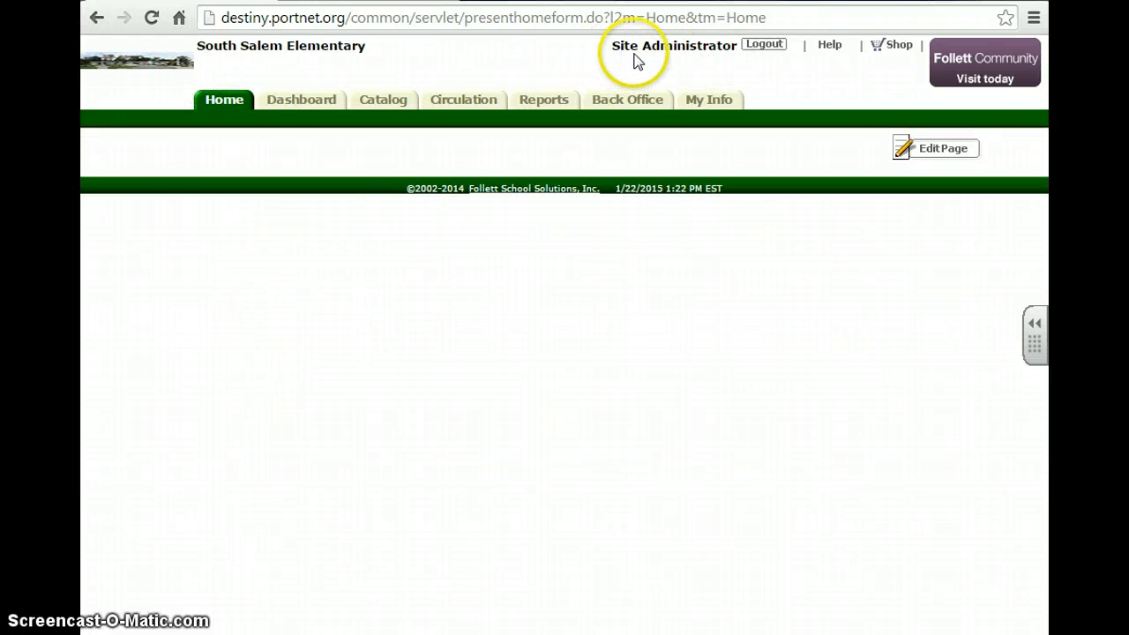
mouse_move(198, 106)
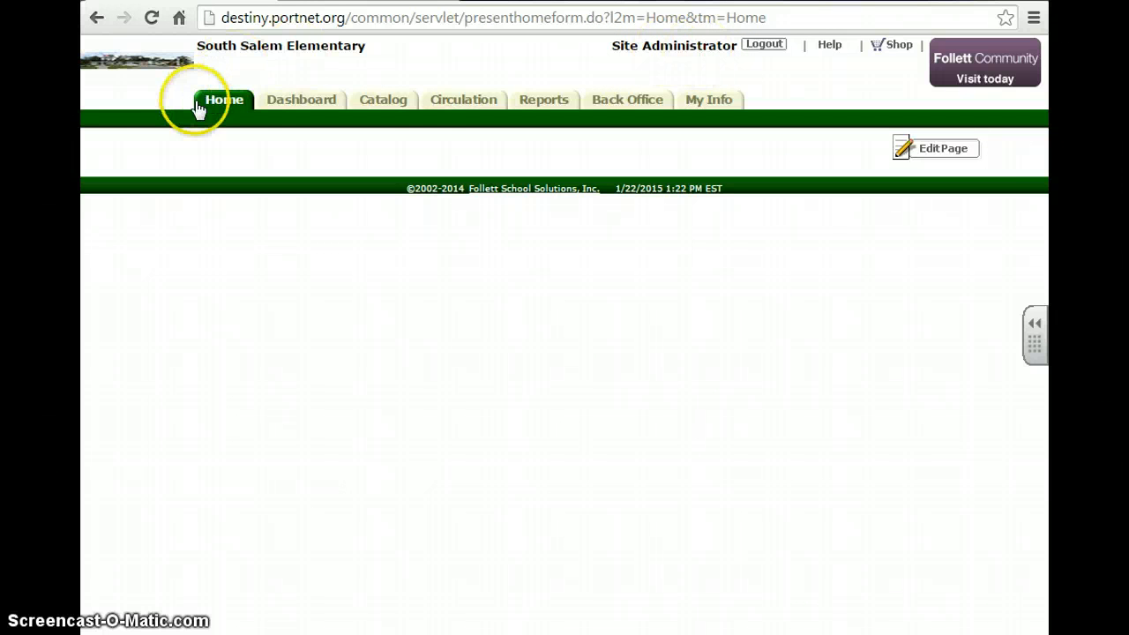
click(383, 99)
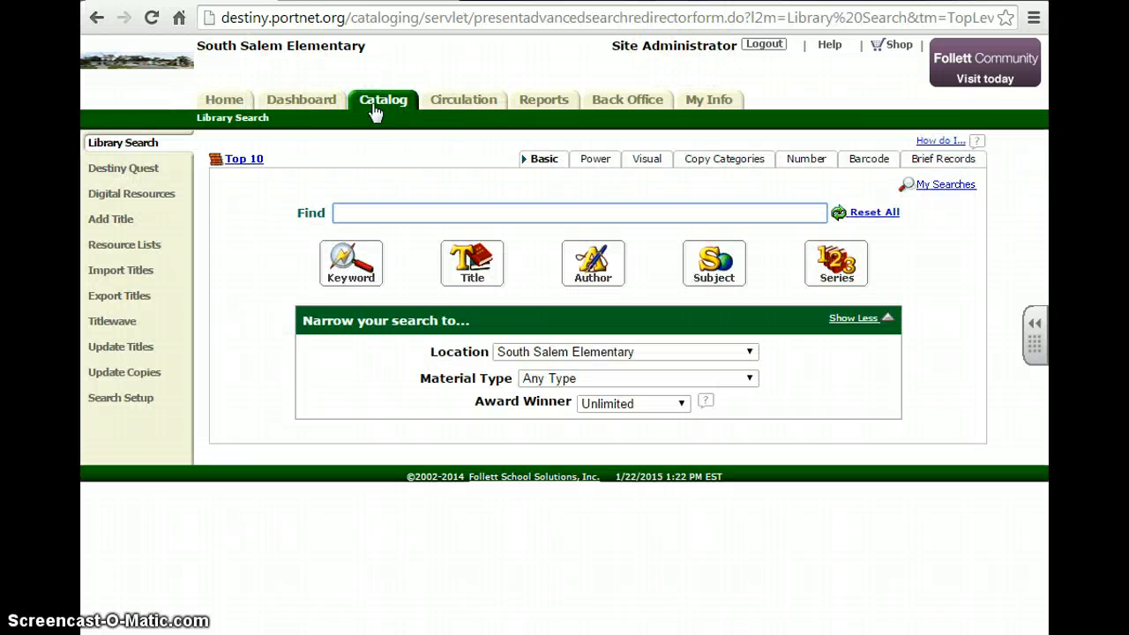
mouse_move(127, 432)
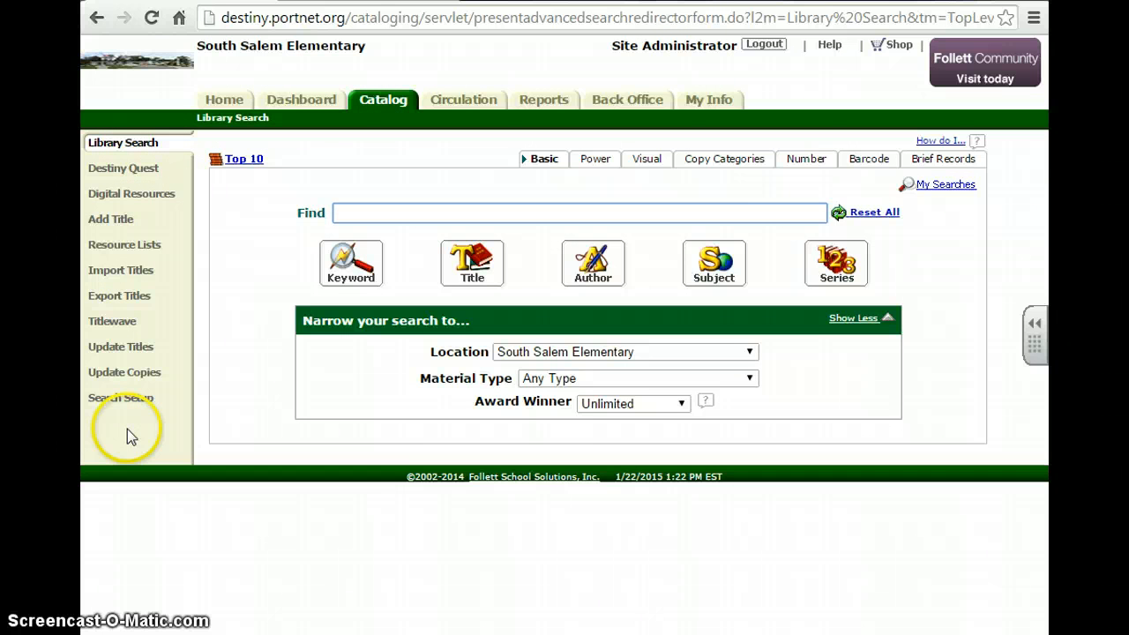
mouse_move(121, 270)
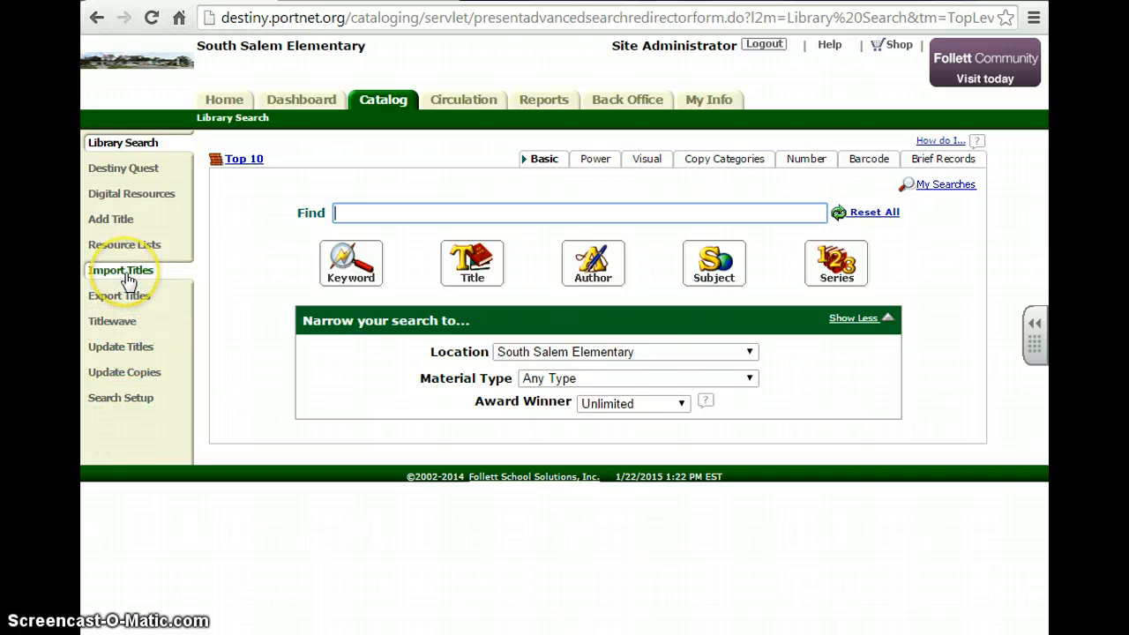
click(120, 270)
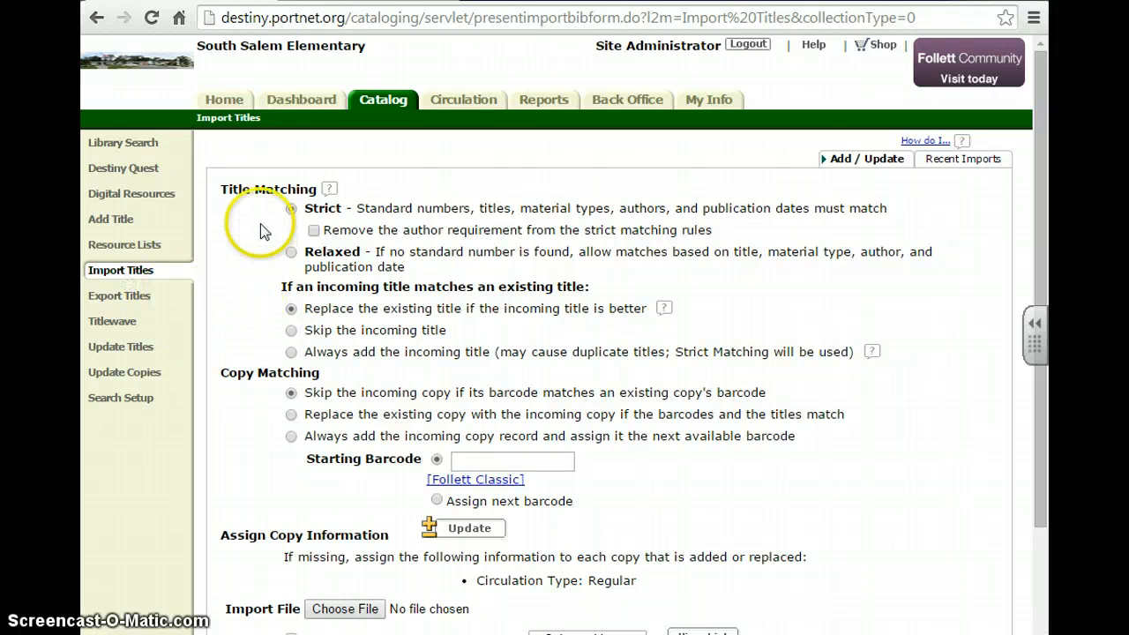
mouse_move(307, 416)
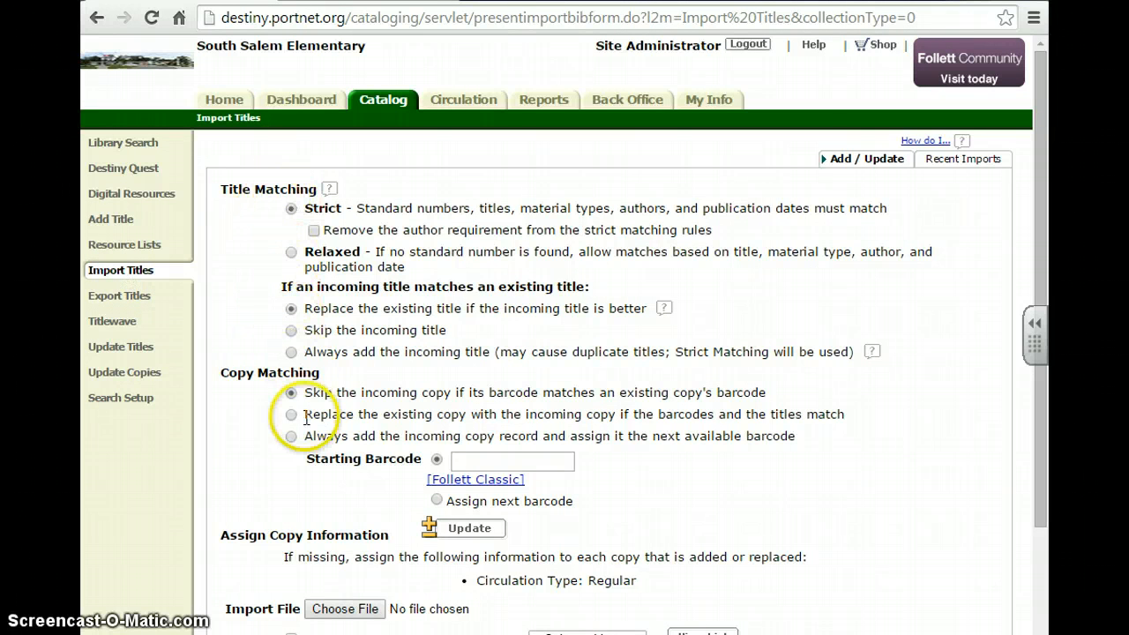
mouse_move(291, 307)
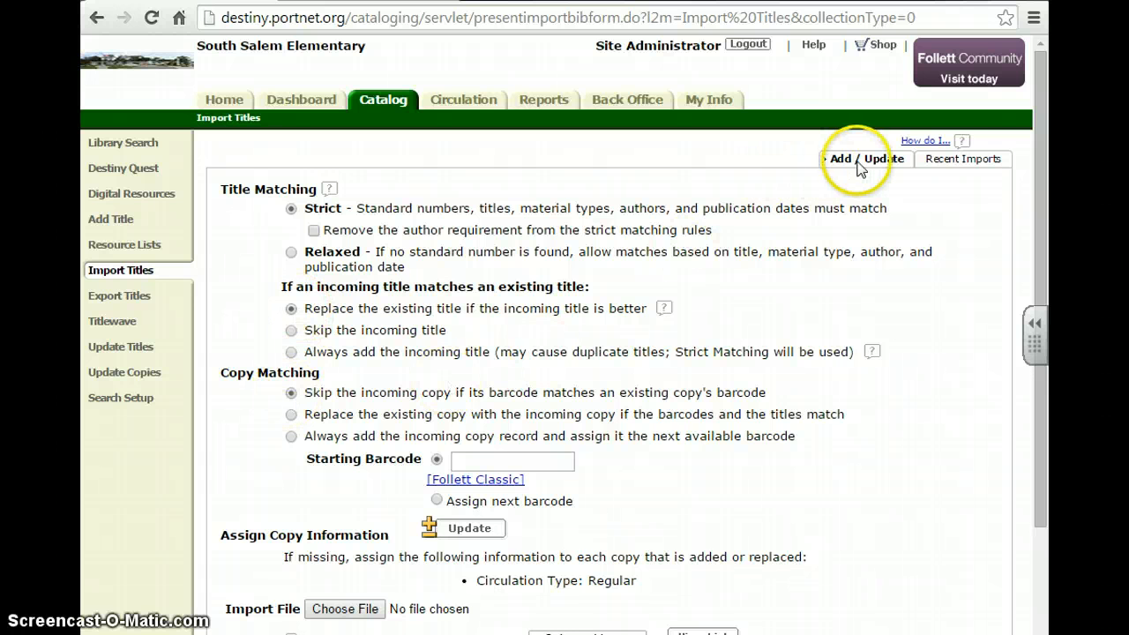
mouse_move(944, 164)
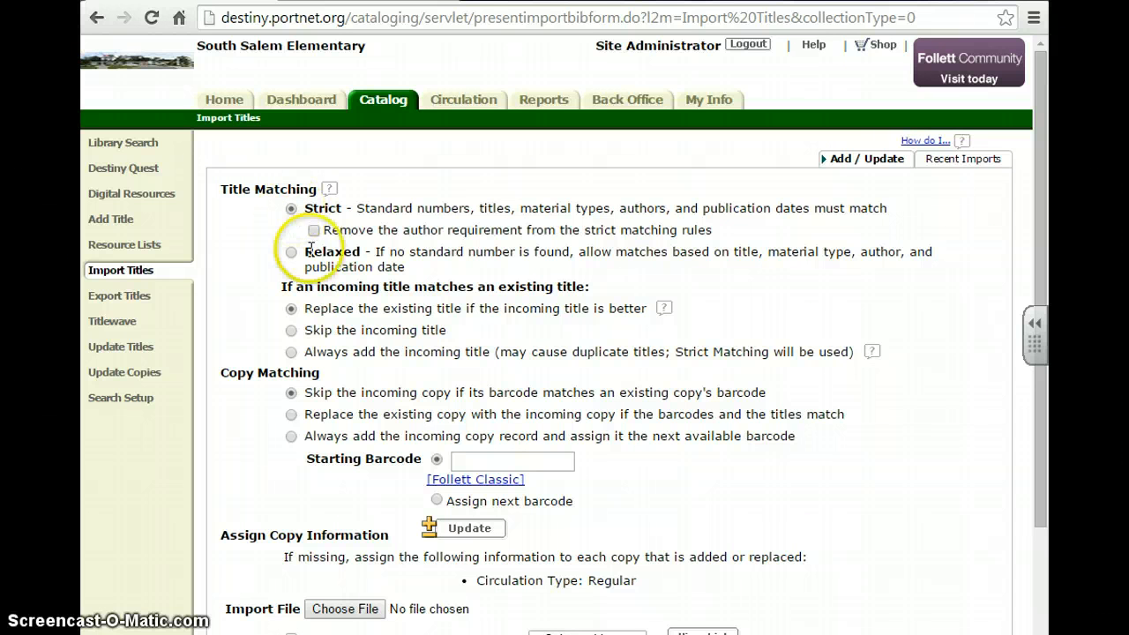
mouse_move(533, 296)
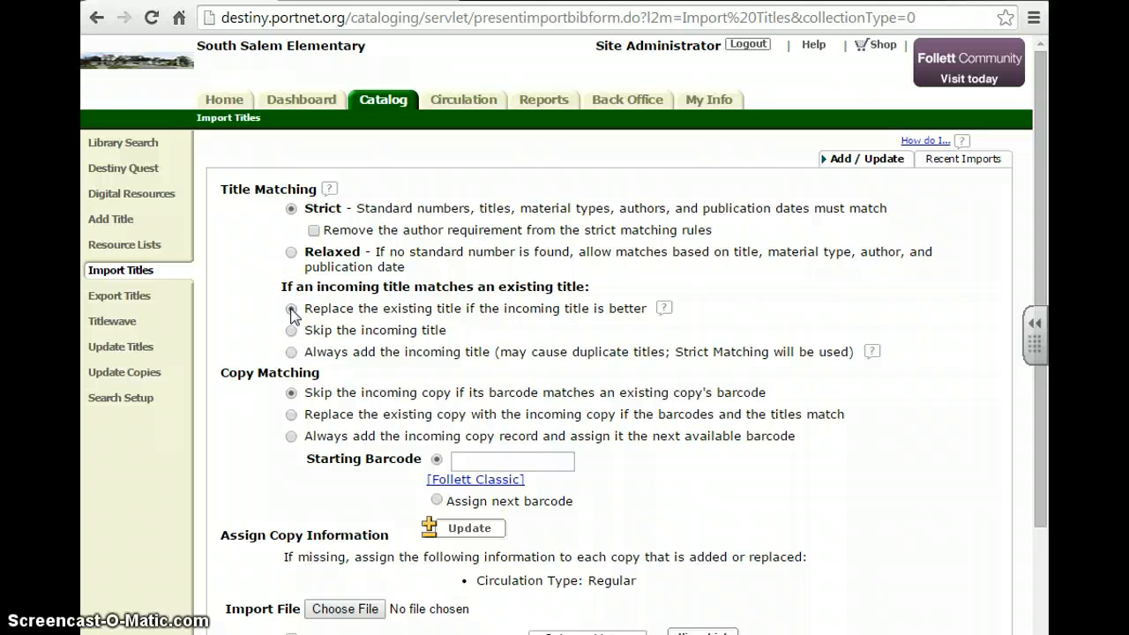
click(291, 307)
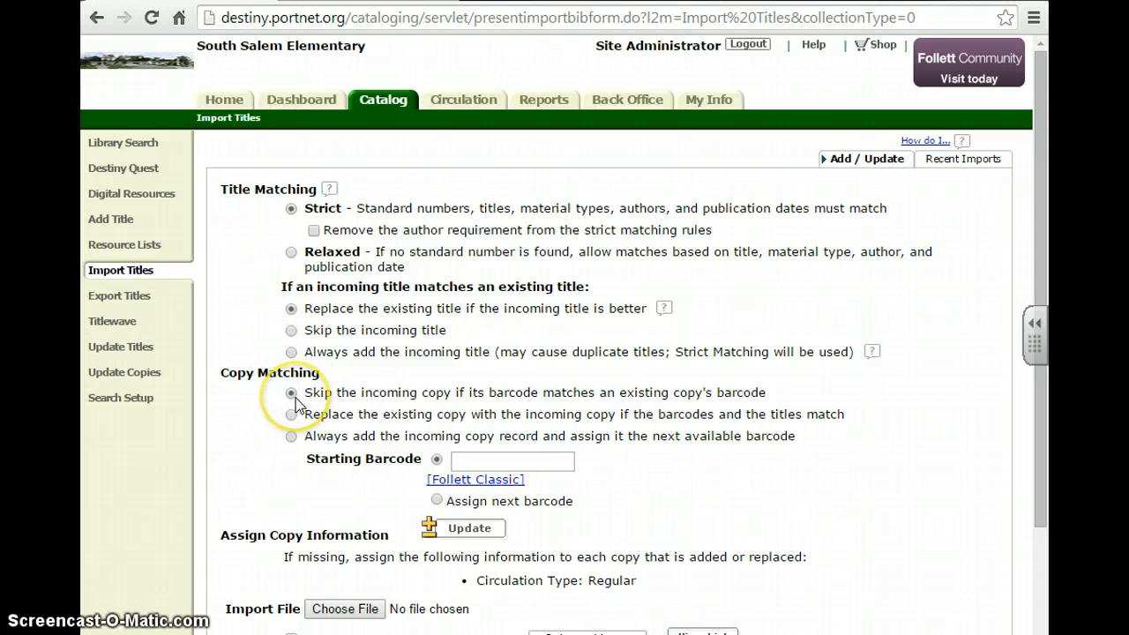
mouse_move(367, 397)
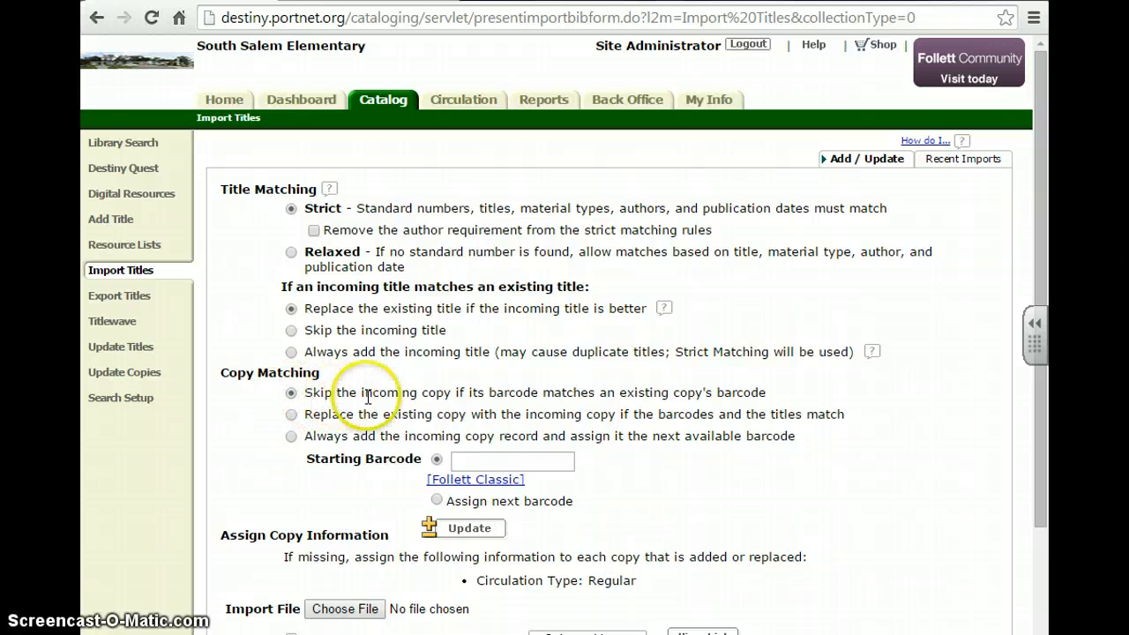
mouse_move(592, 398)
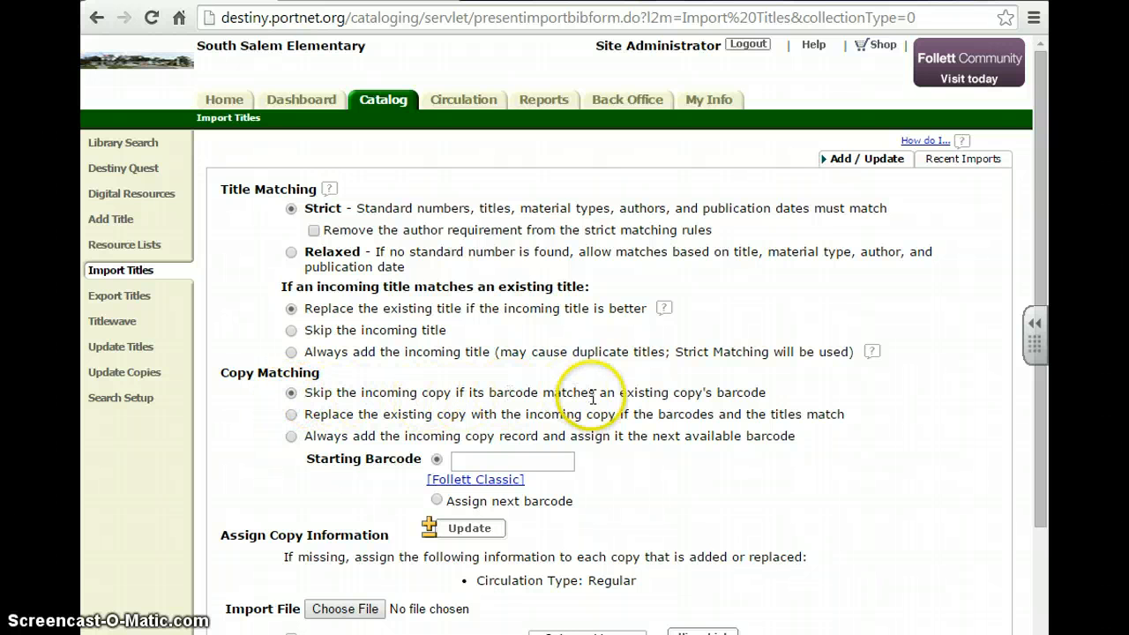
mouse_move(626, 384)
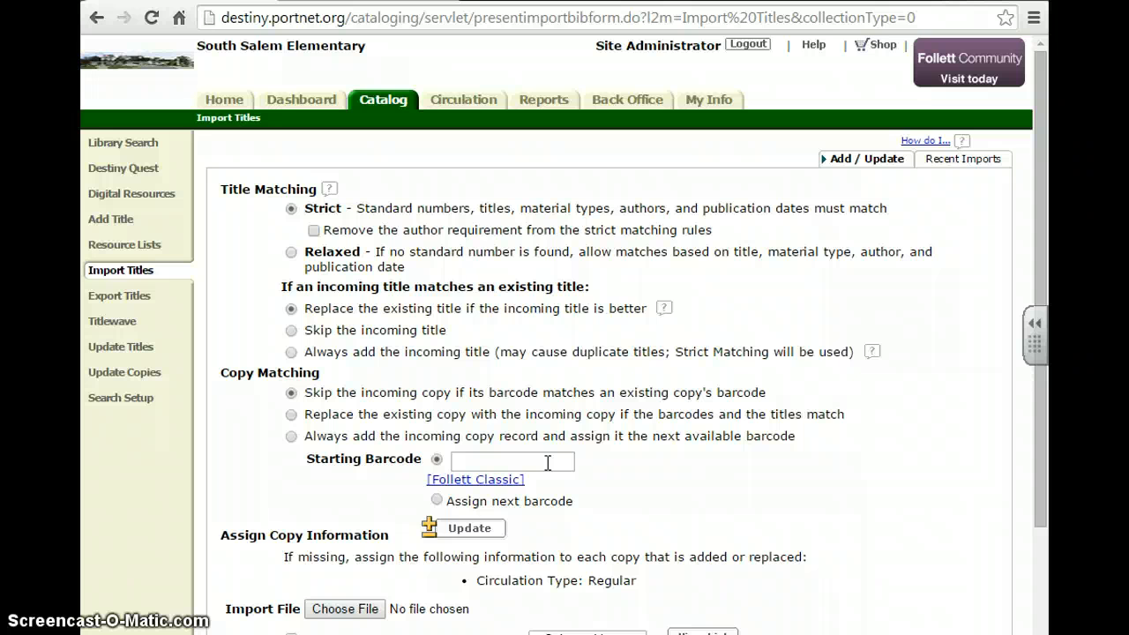
scroll(down, 3)
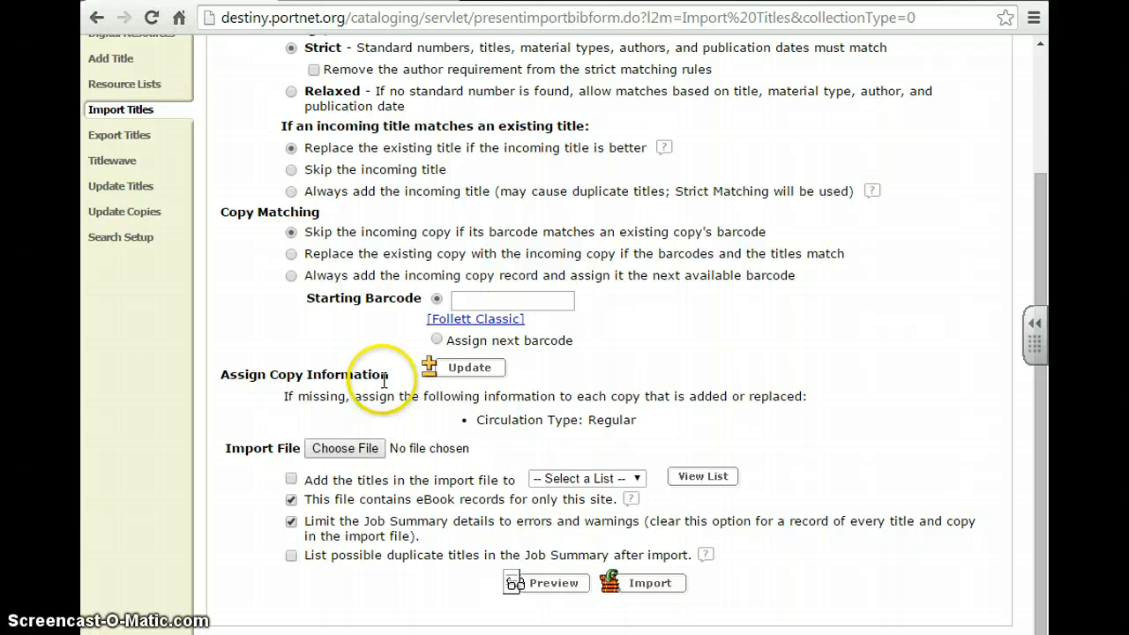
mouse_move(501, 437)
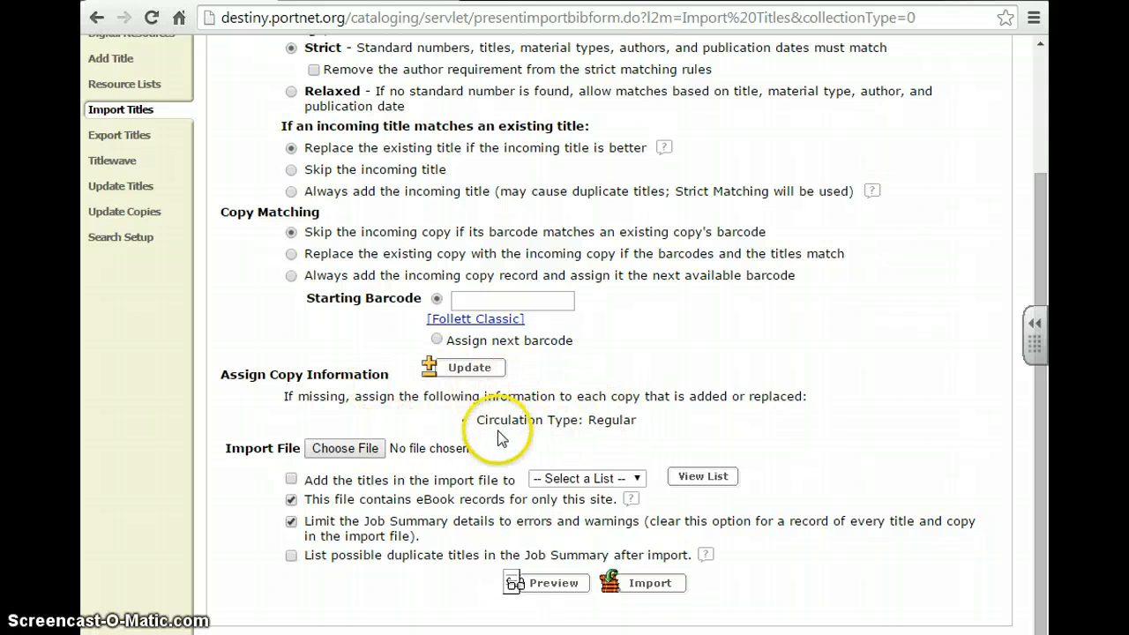
mouse_move(646, 433)
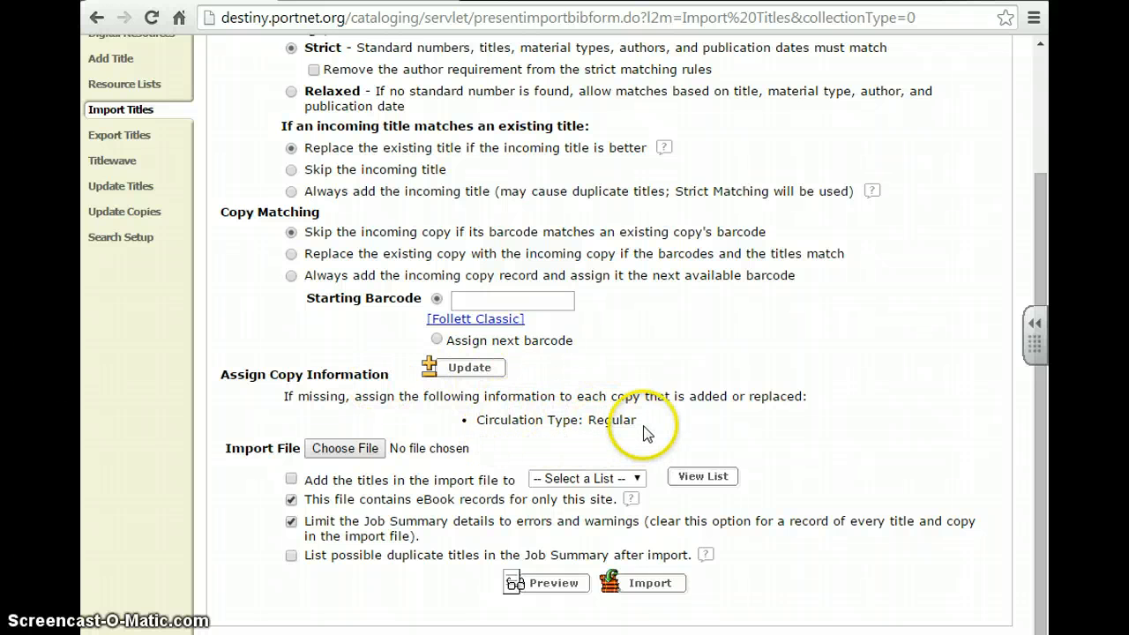
mouse_move(815, 407)
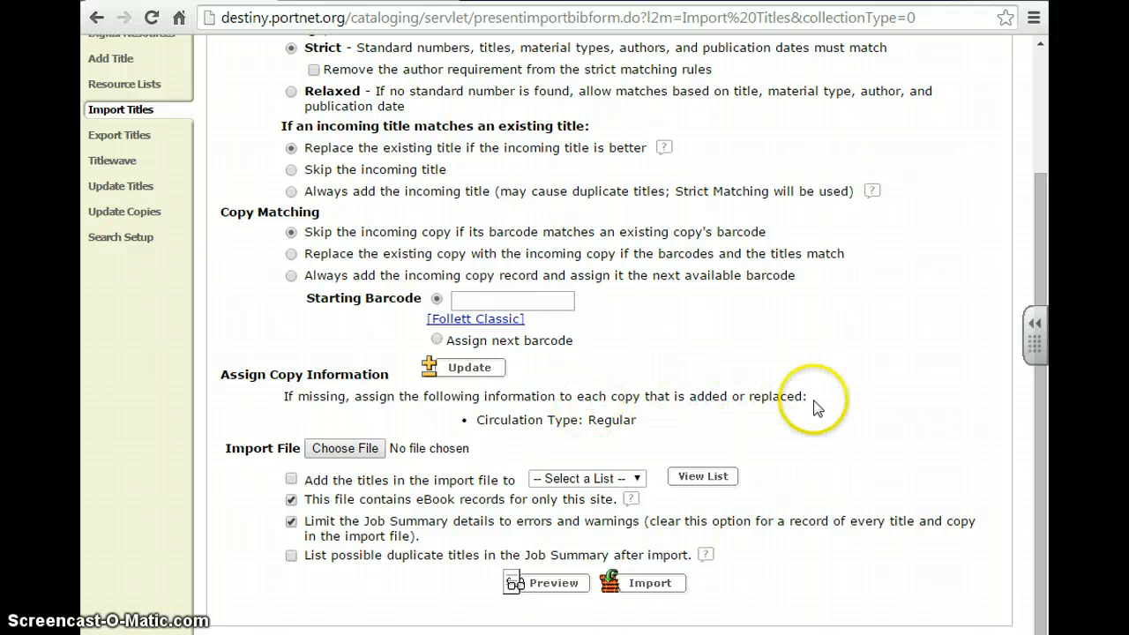
mouse_move(737, 413)
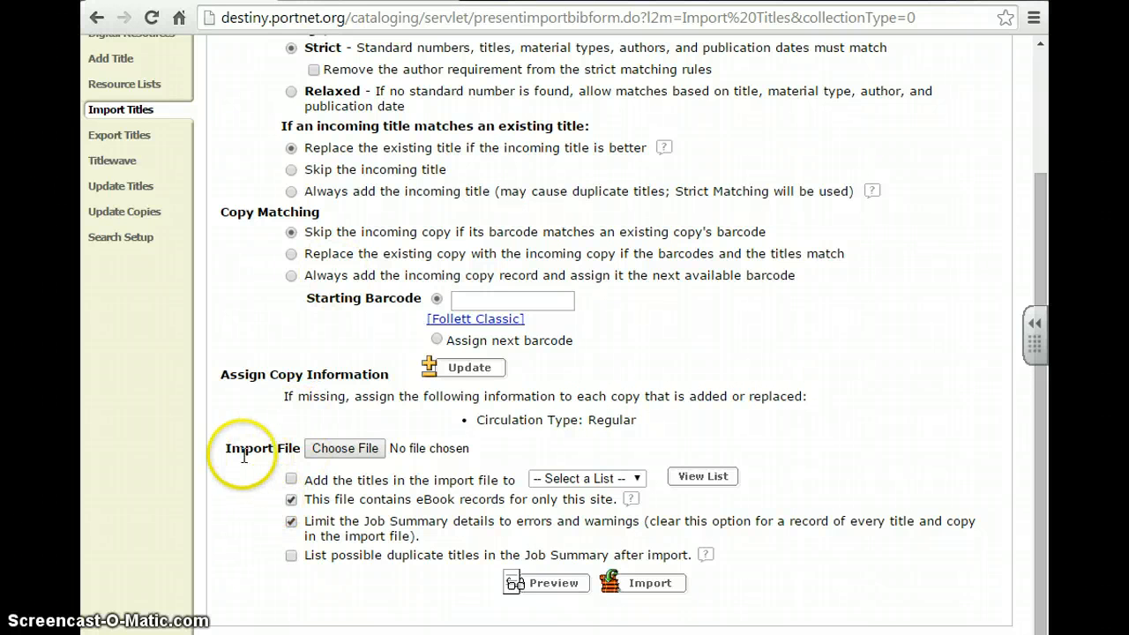
mouse_move(316, 457)
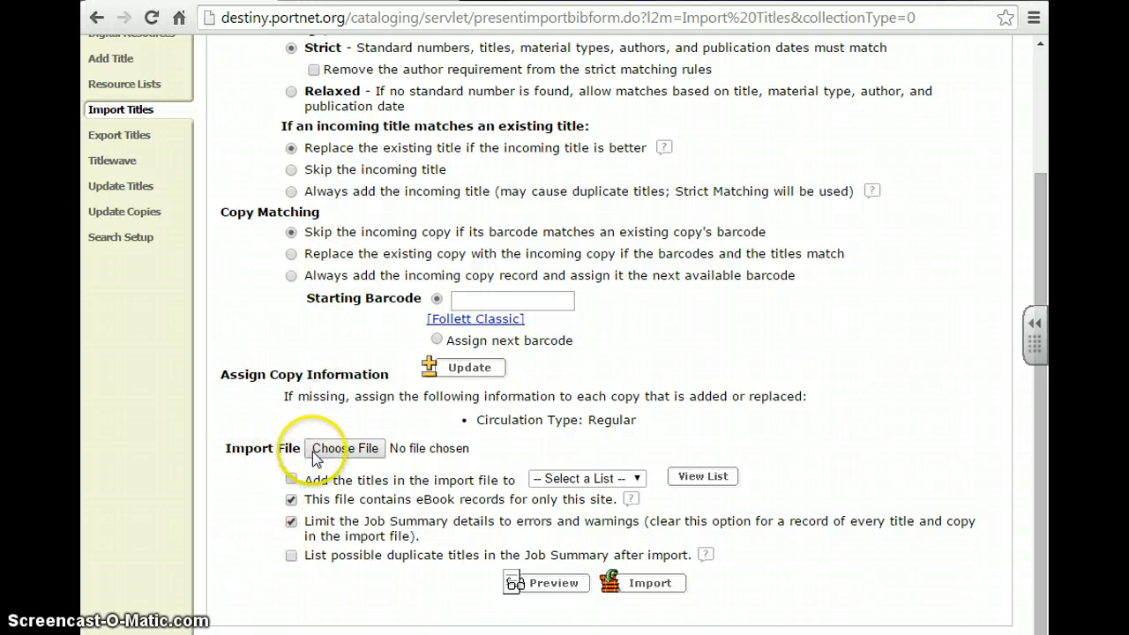
Choose 568974FB.mrc from Downloads as the import file
click(346, 448)
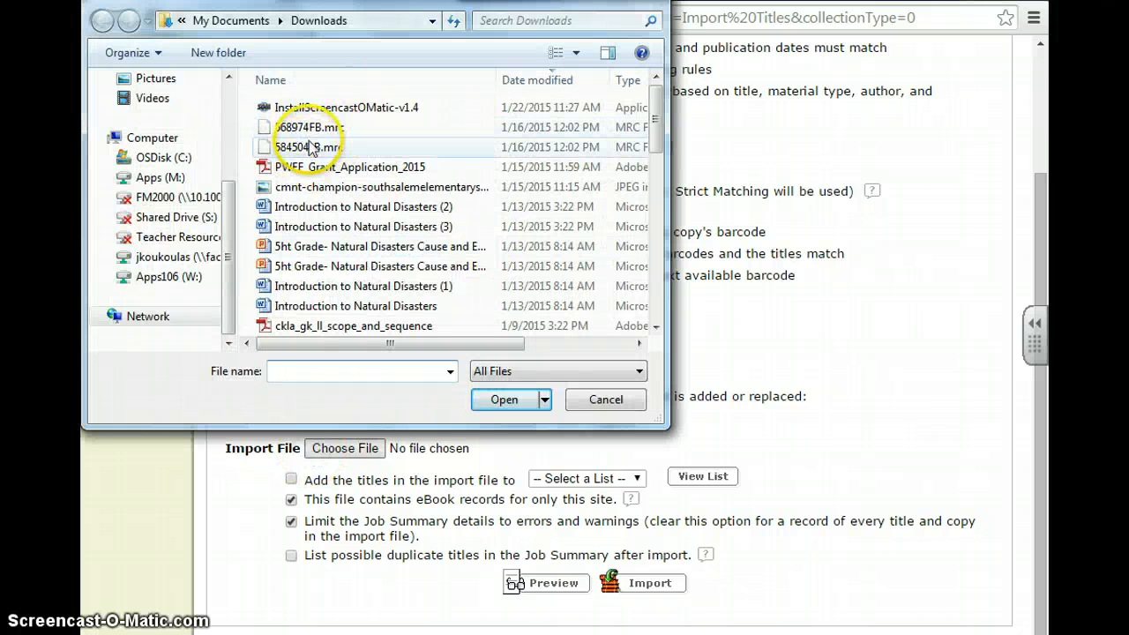
mouse_move(303, 146)
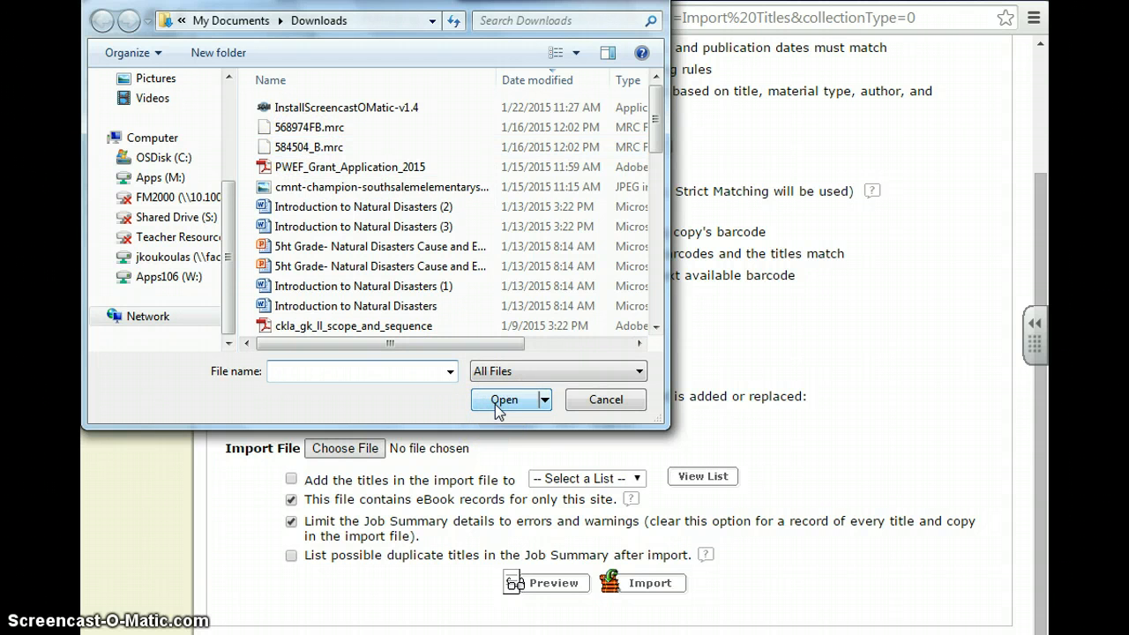
mouse_move(339, 453)
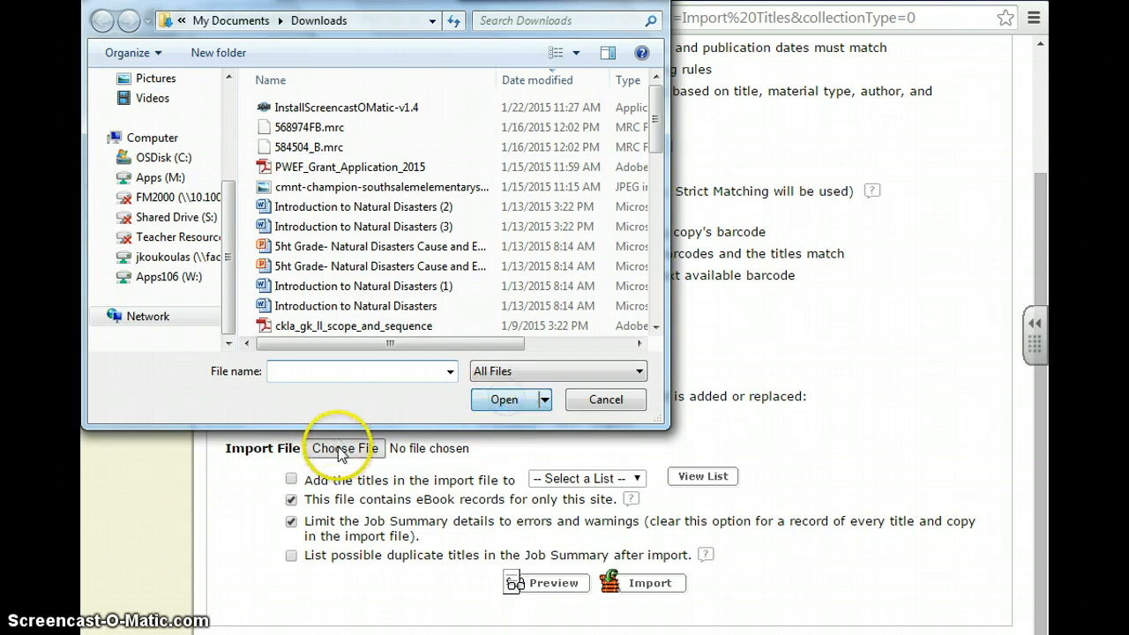
click(309, 127)
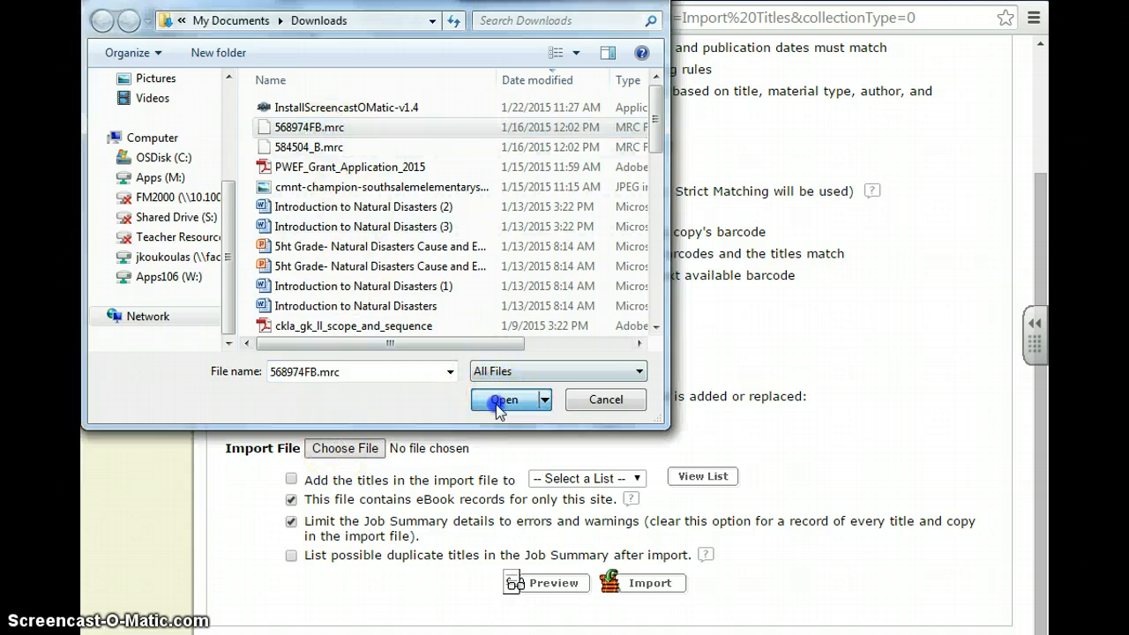
click(504, 399)
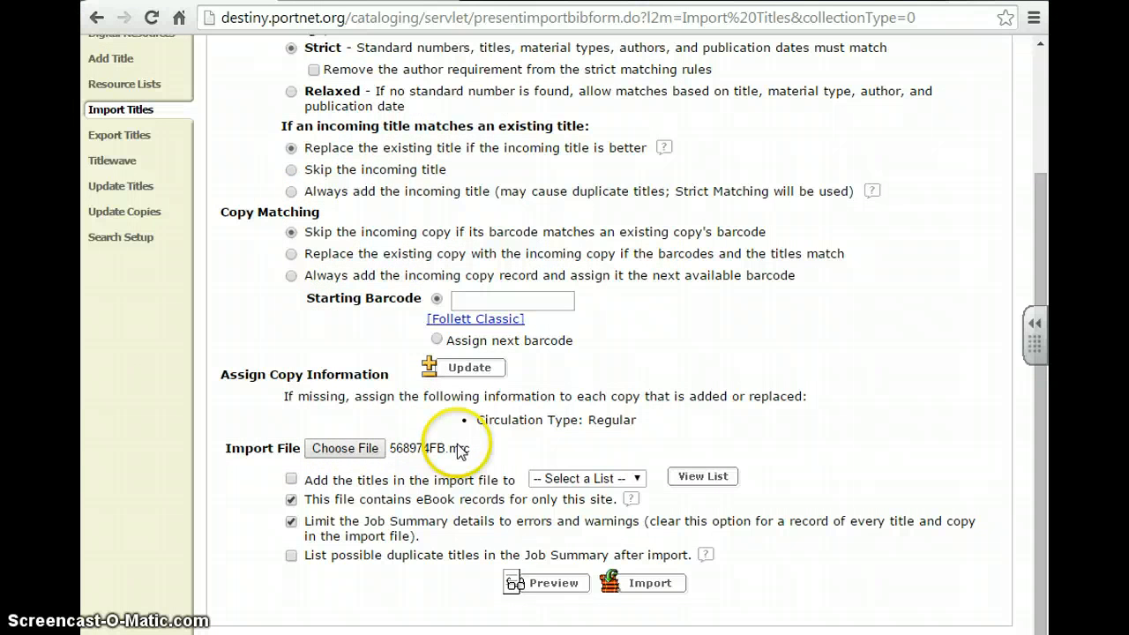
mouse_move(300, 496)
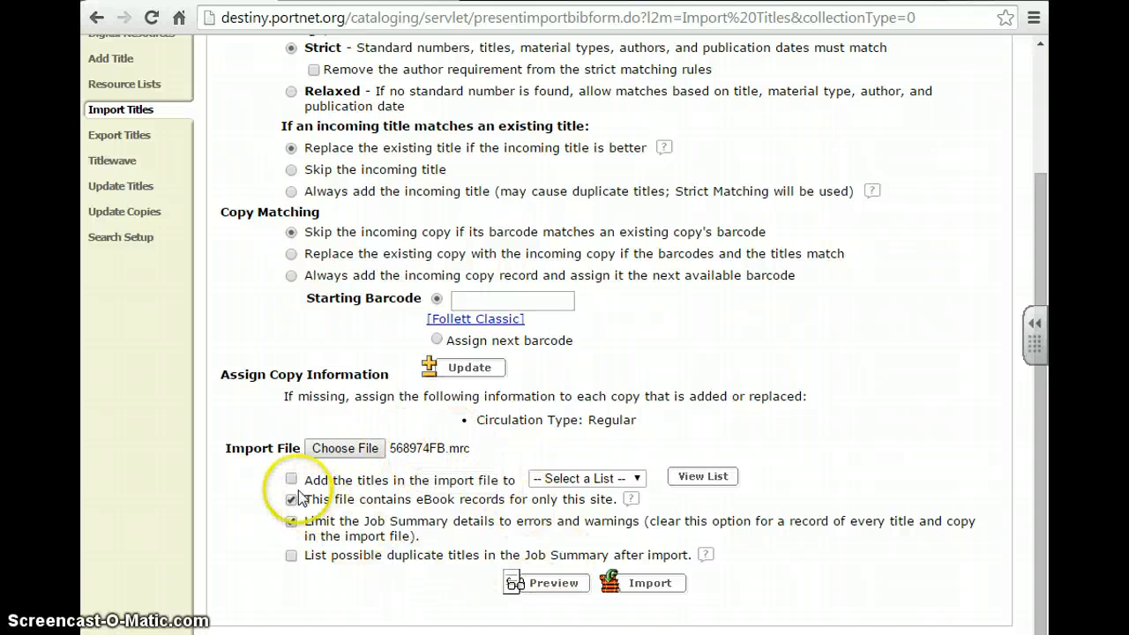
Uncheck 'eBook records for only this site' and submit the title import job
click(291, 521)
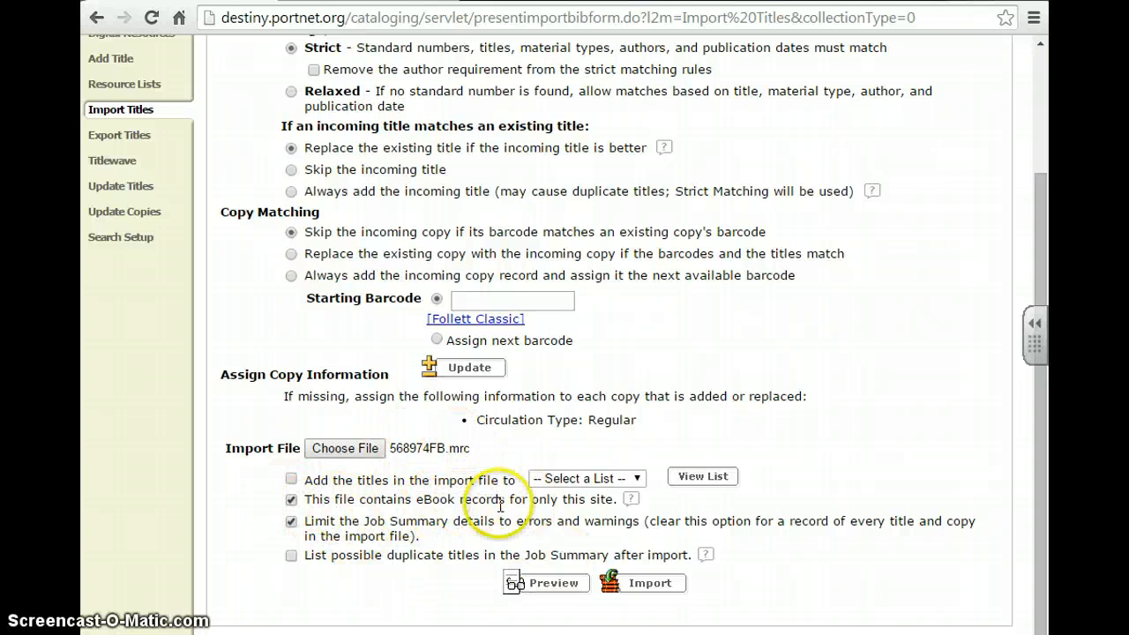
click(291, 521)
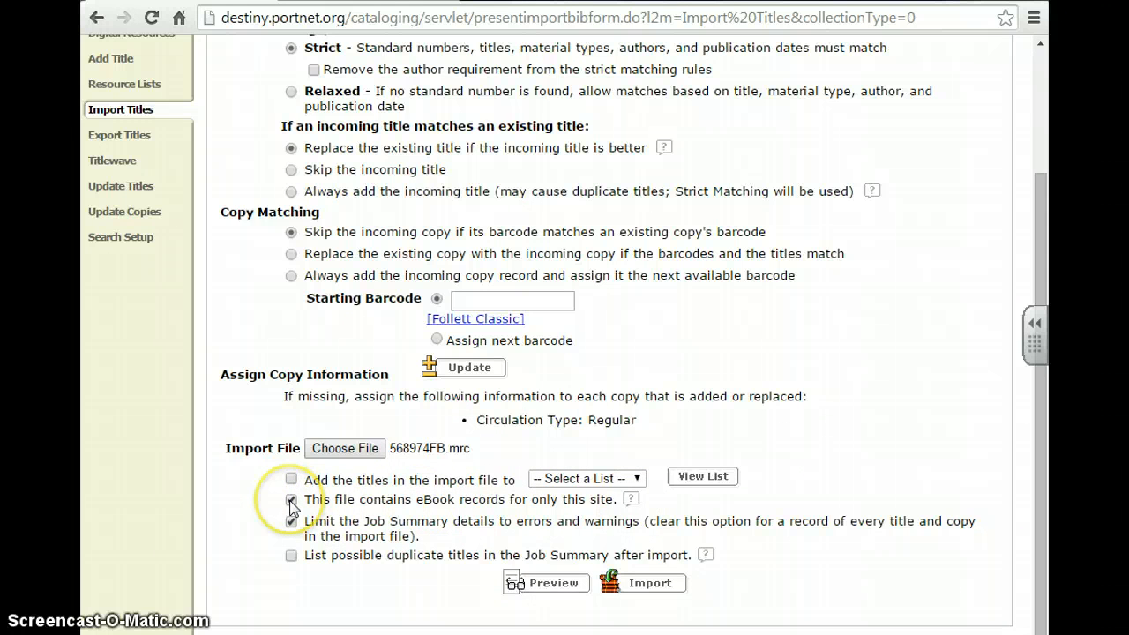
mouse_move(293, 507)
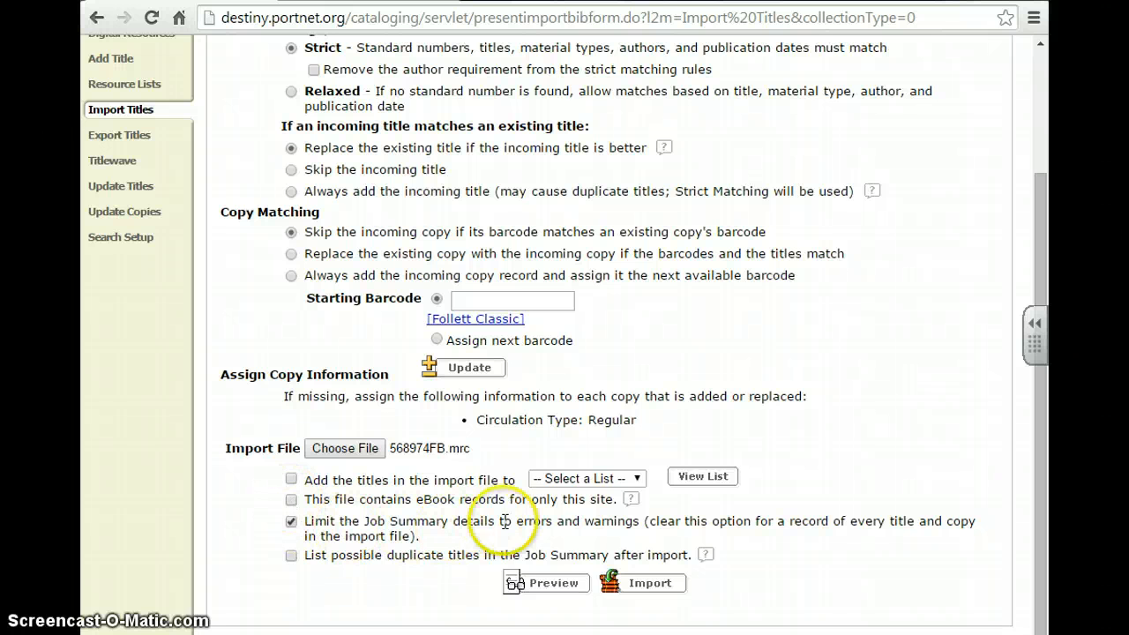
mouse_move(631, 522)
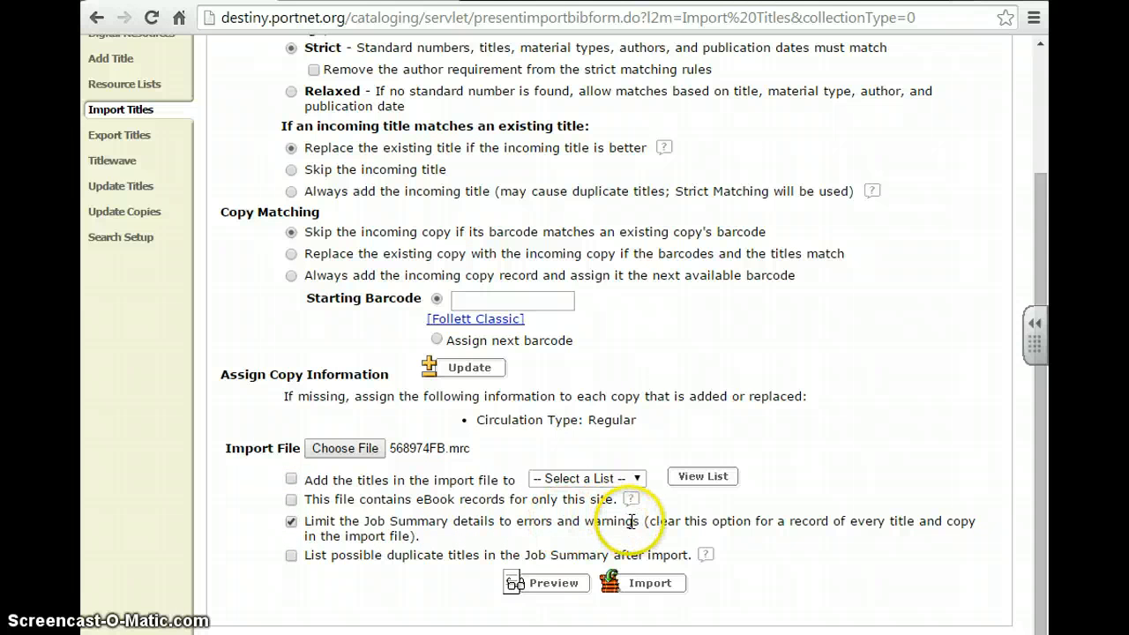
mouse_move(638, 526)
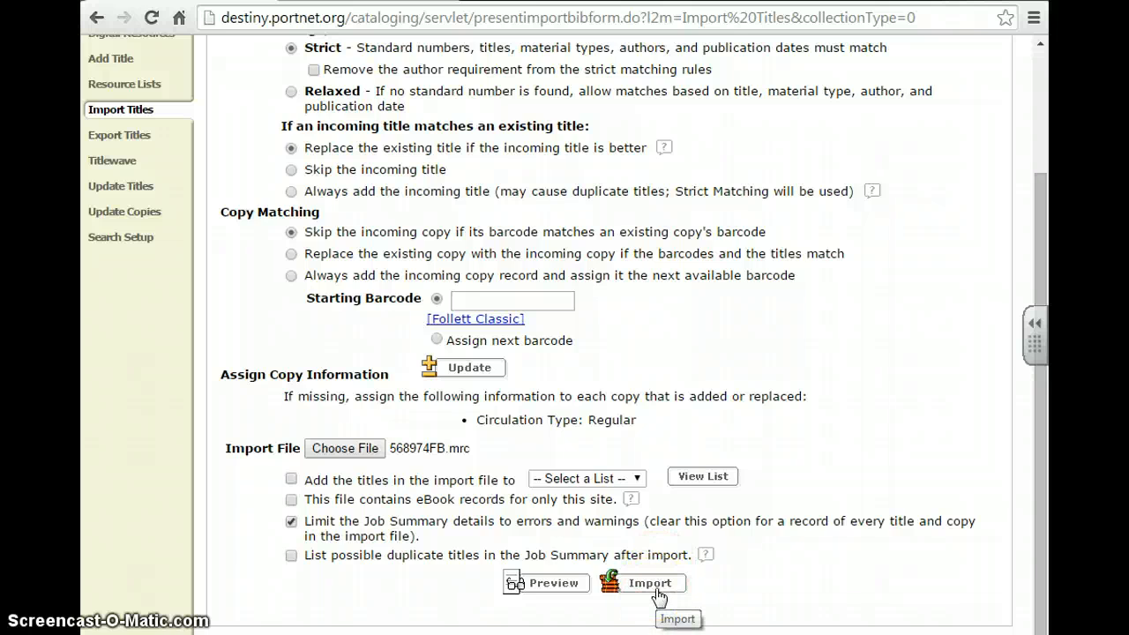
click(649, 582)
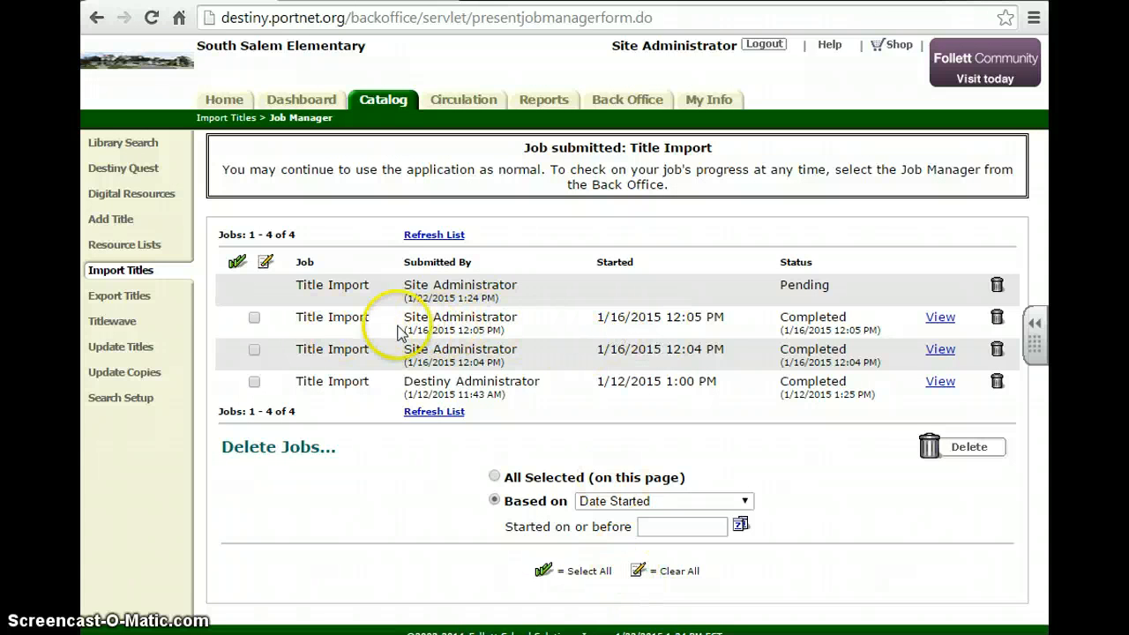
mouse_move(573, 317)
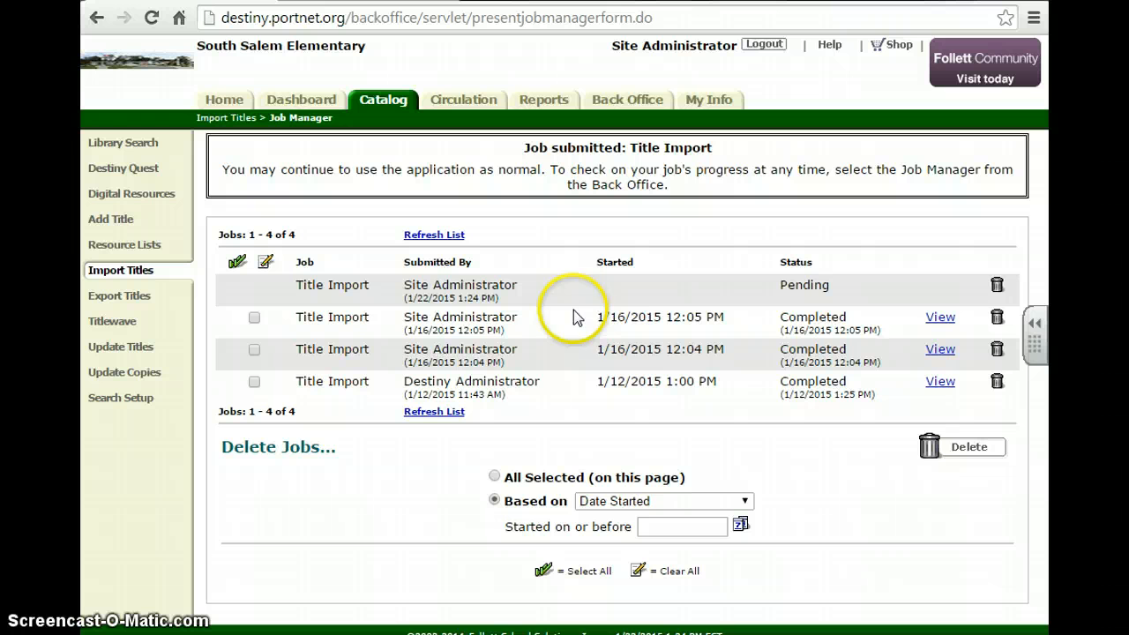
mouse_move(667, 332)
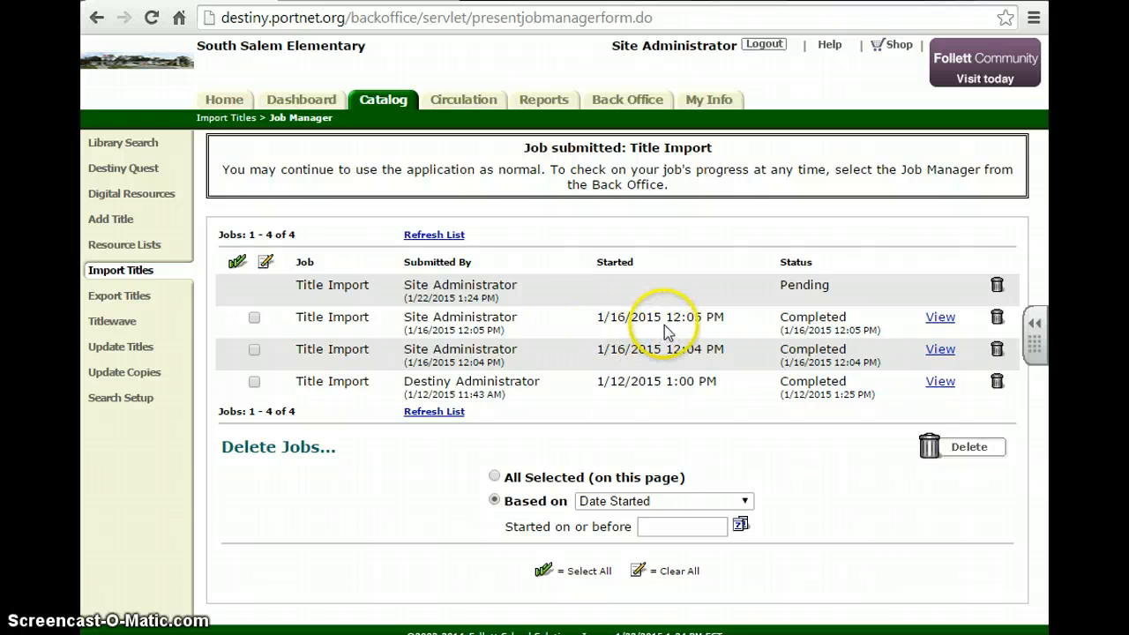
mouse_move(940, 318)
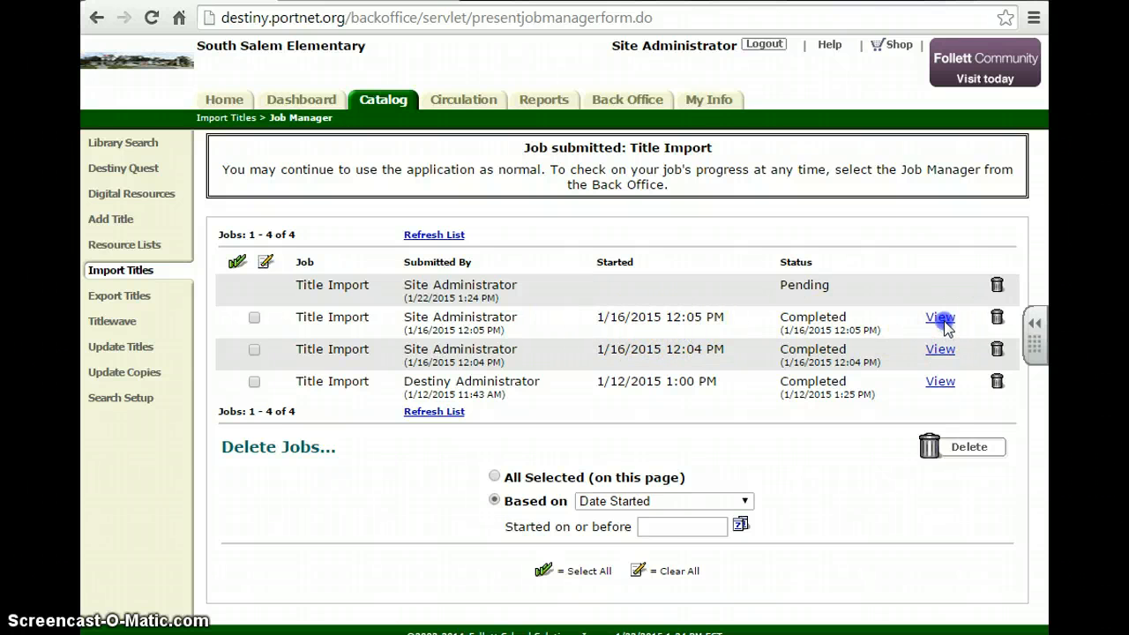
View the Job Summary of the completed 1/16/2015 12:05 PM Title Import
click(939, 318)
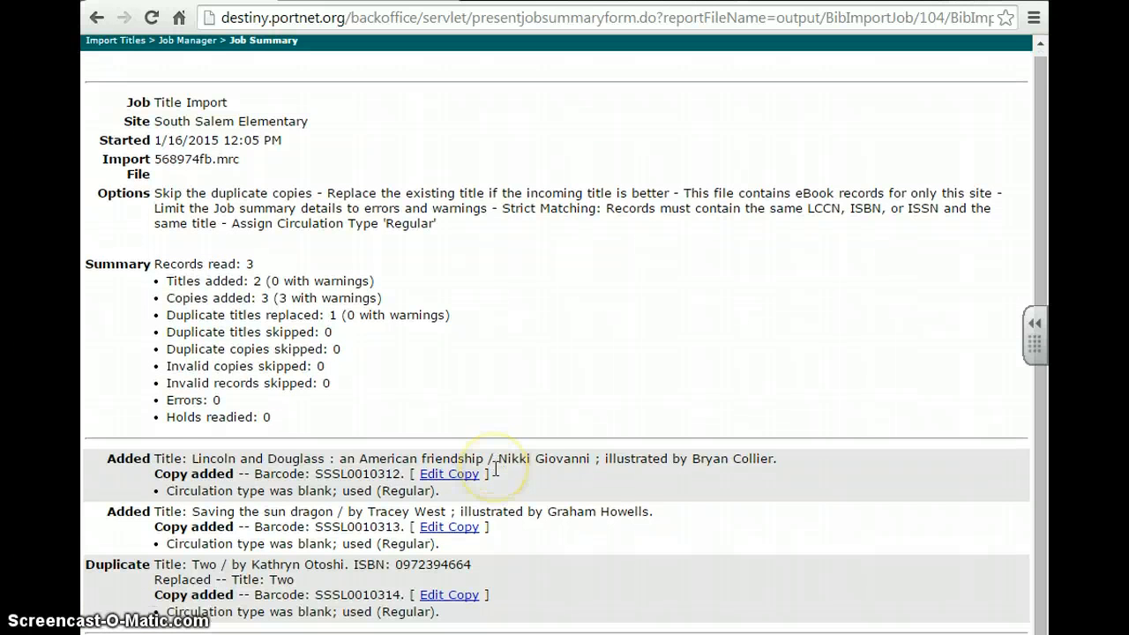